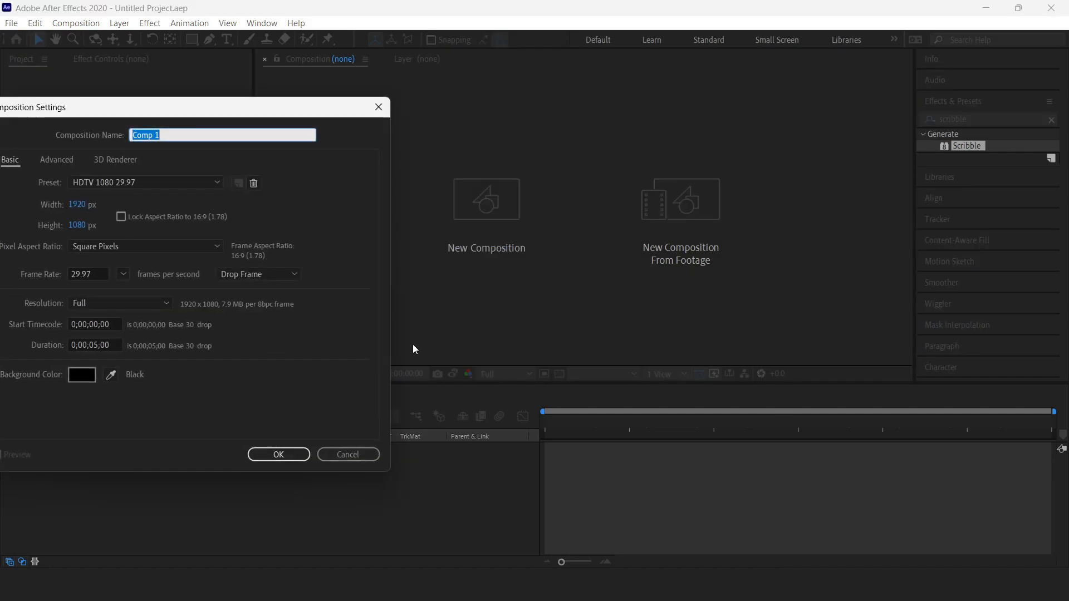
- Confirm Comp 1 settings and add a centered text layer reading 'Hello World'
left_click(277, 454)
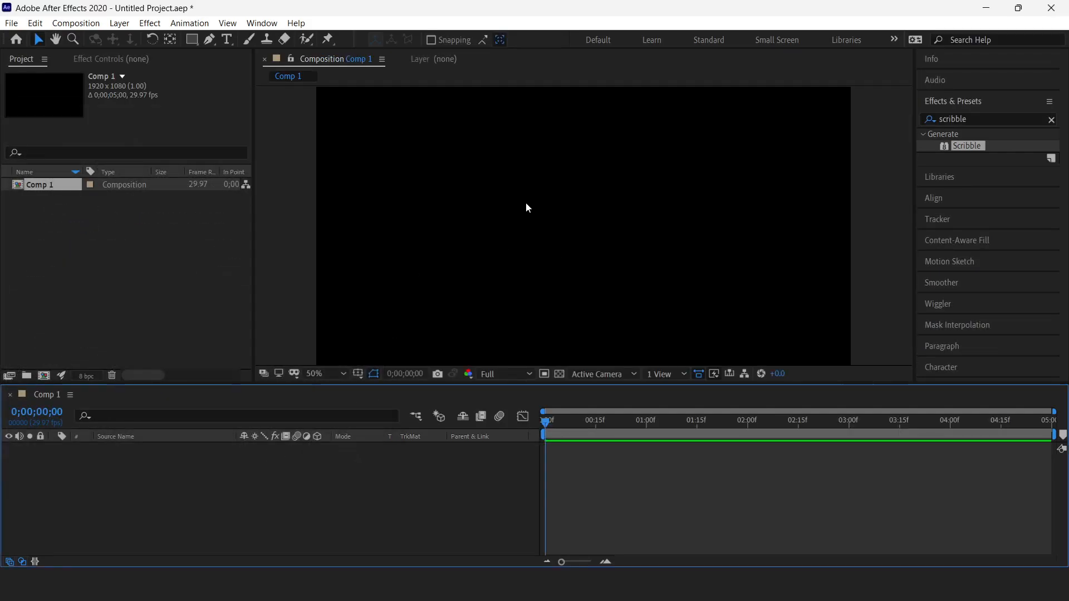
left_click(504, 232)
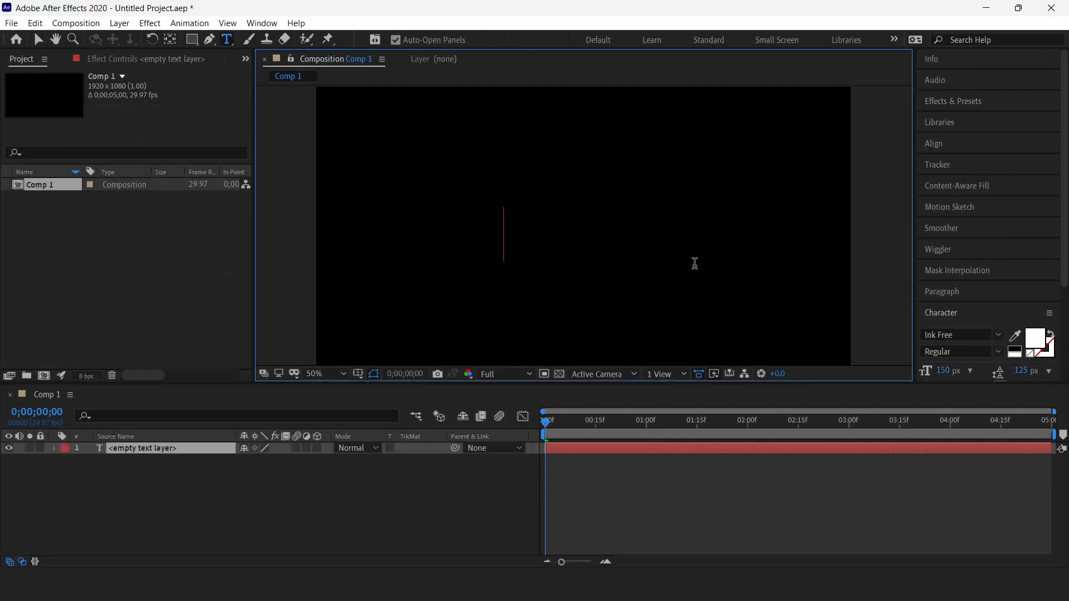
type("Hello Wo")
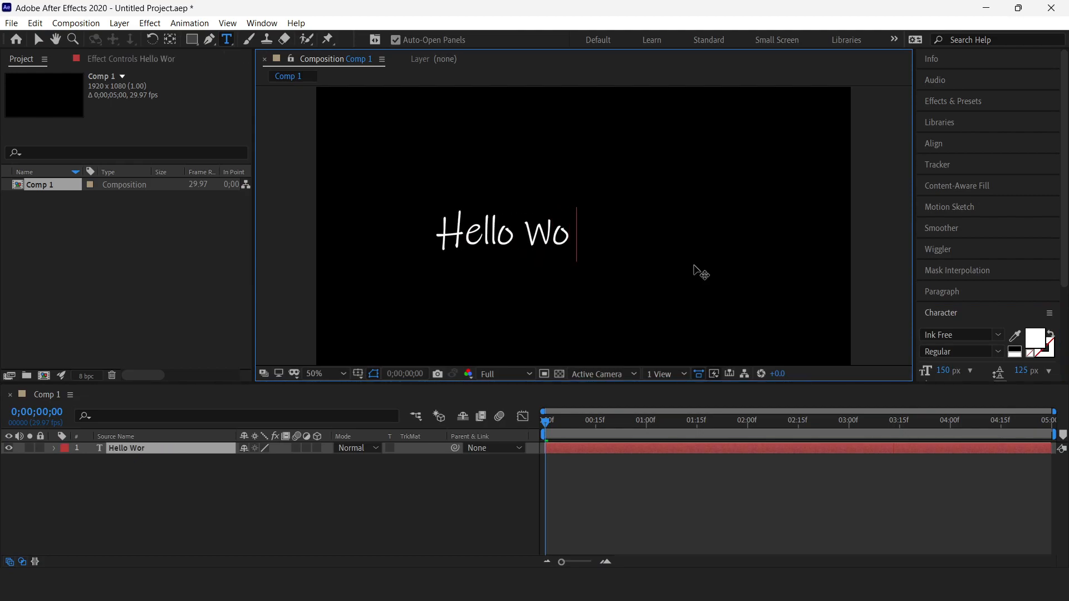
type("rld")
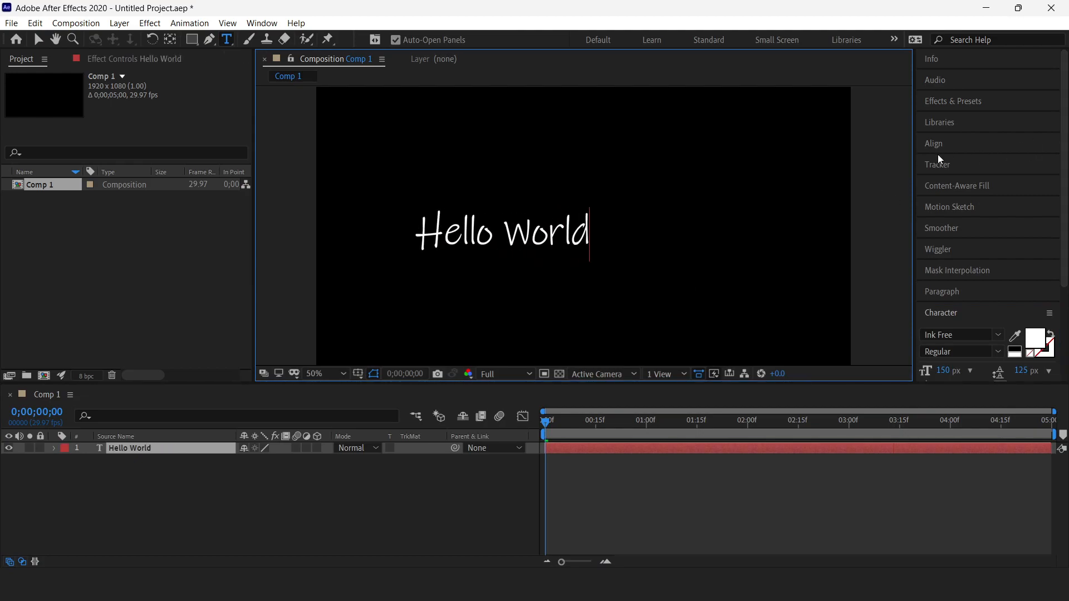
left_click(933, 144)
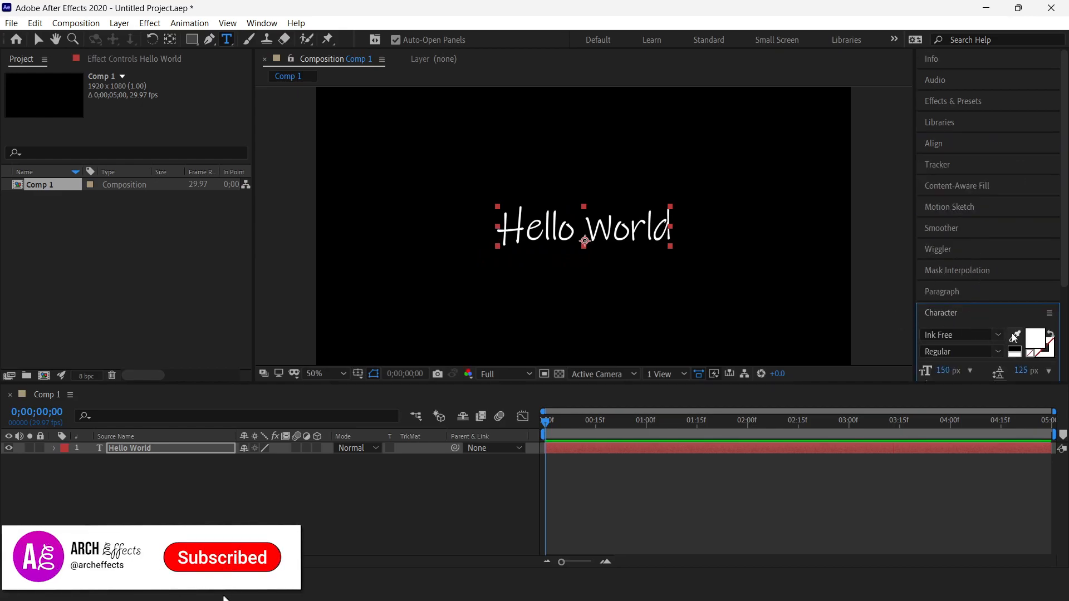
- Create masks from the Hello World text, producing the Hello World Outlines layer
left_click(314, 374)
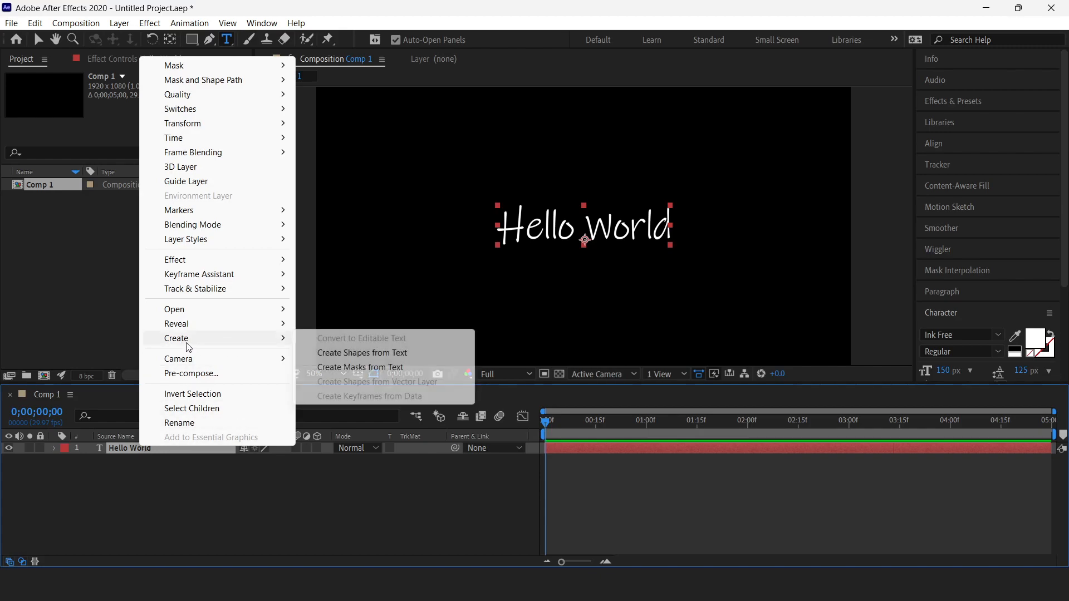
mouse_move(334, 377)
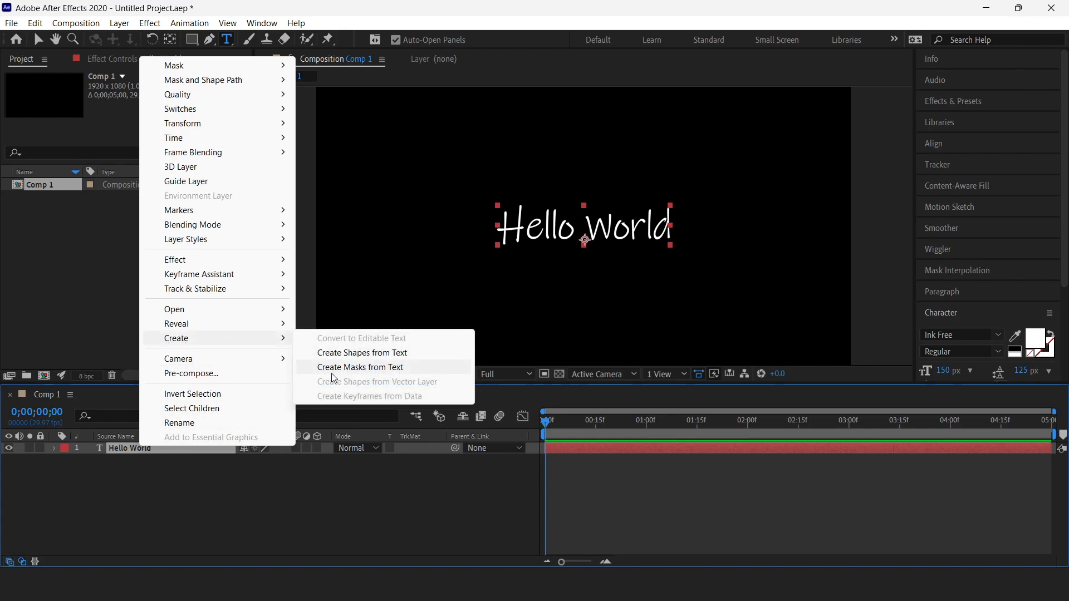
mouse_move(348, 375)
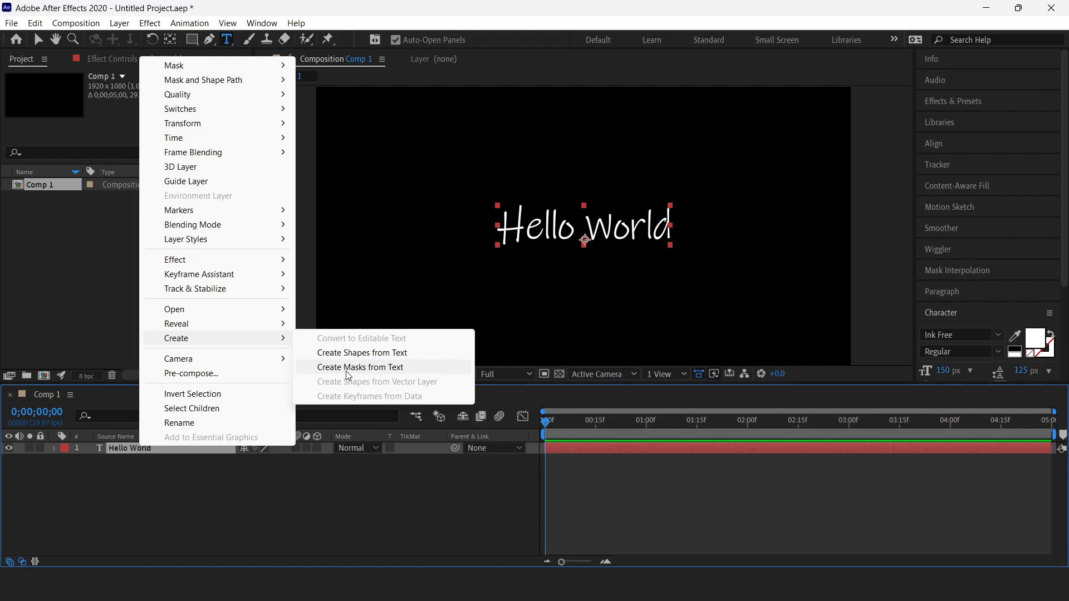
left_click(360, 366)
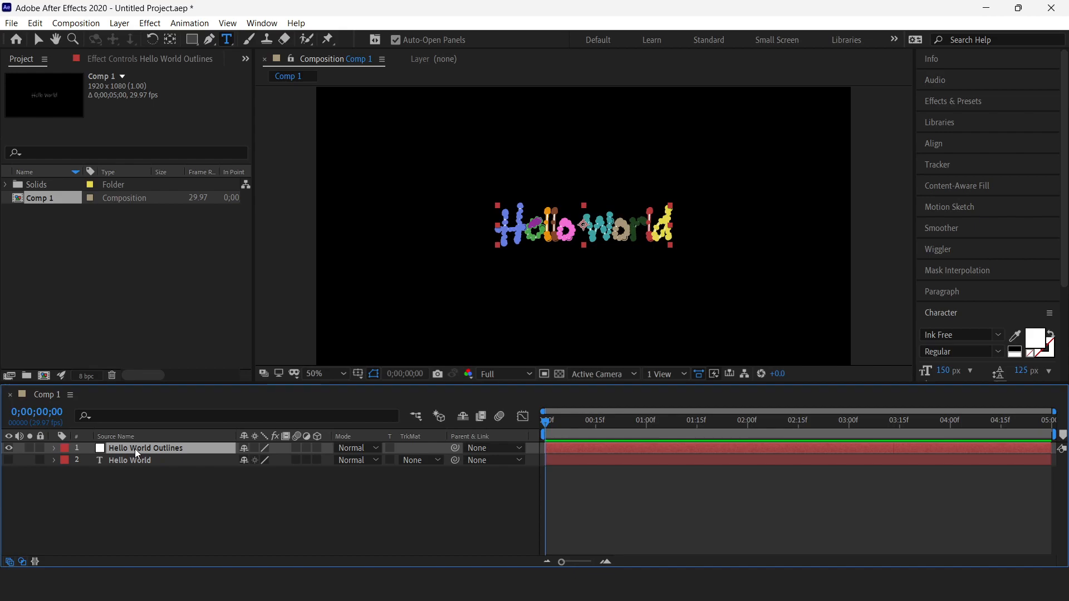
mouse_move(964, 98)
type("scrib")
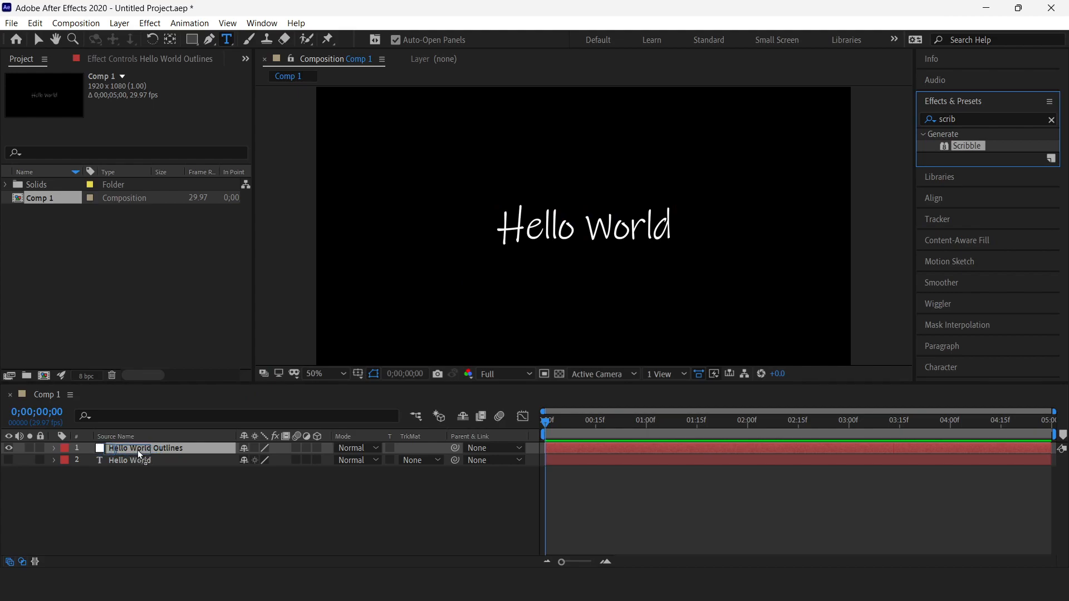
- Apply the Scribble effect to the Hello World Outlines layer
double_click(966, 145)
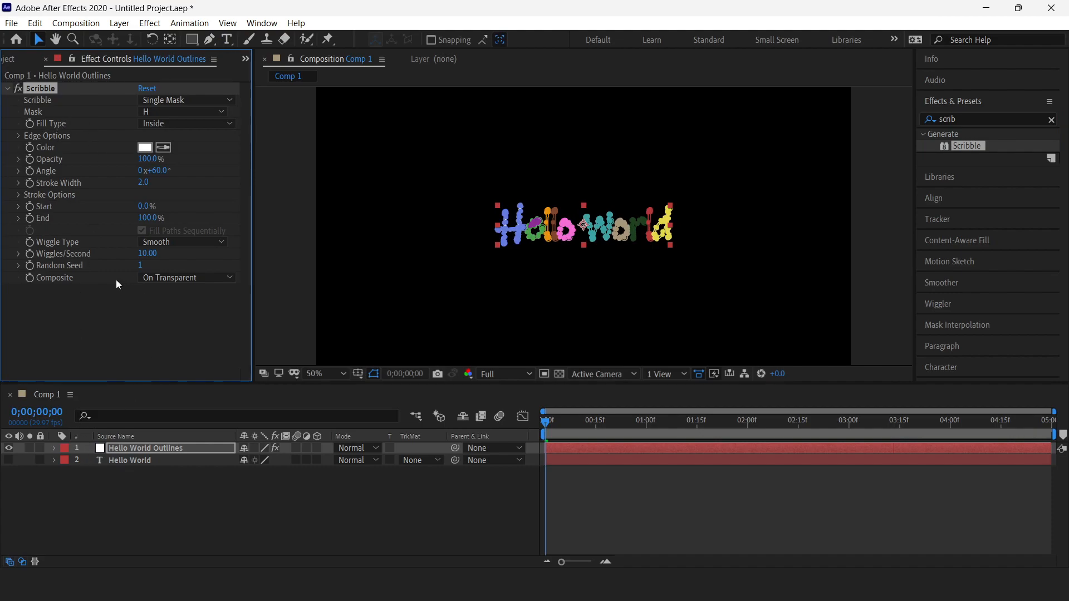
- Reveal the outlines layer's letter masks and set Scribble to fill All Masks
left_click(54, 448)
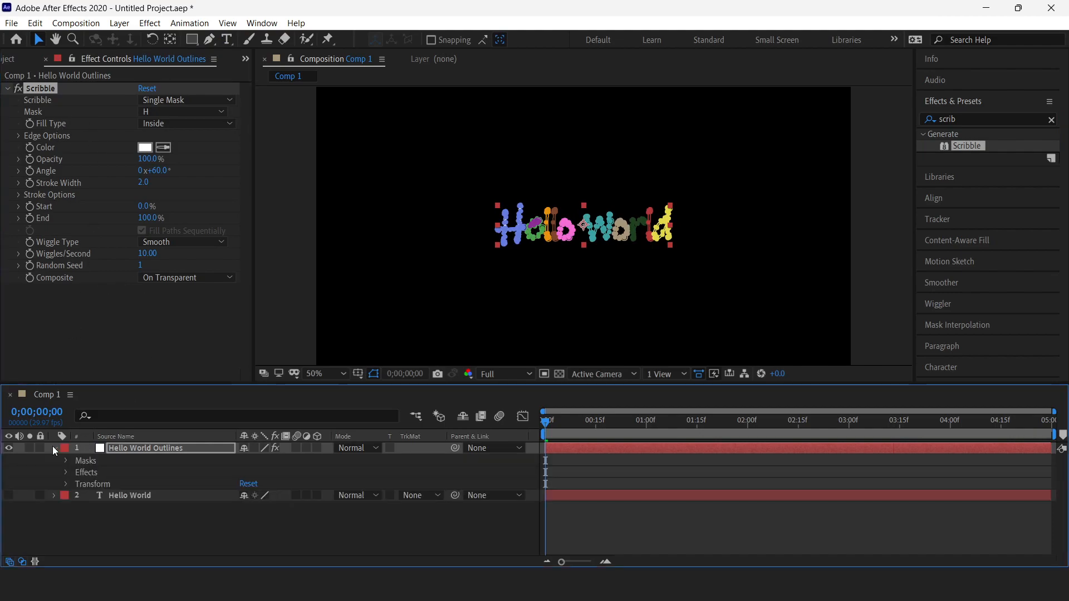
left_click(65, 460)
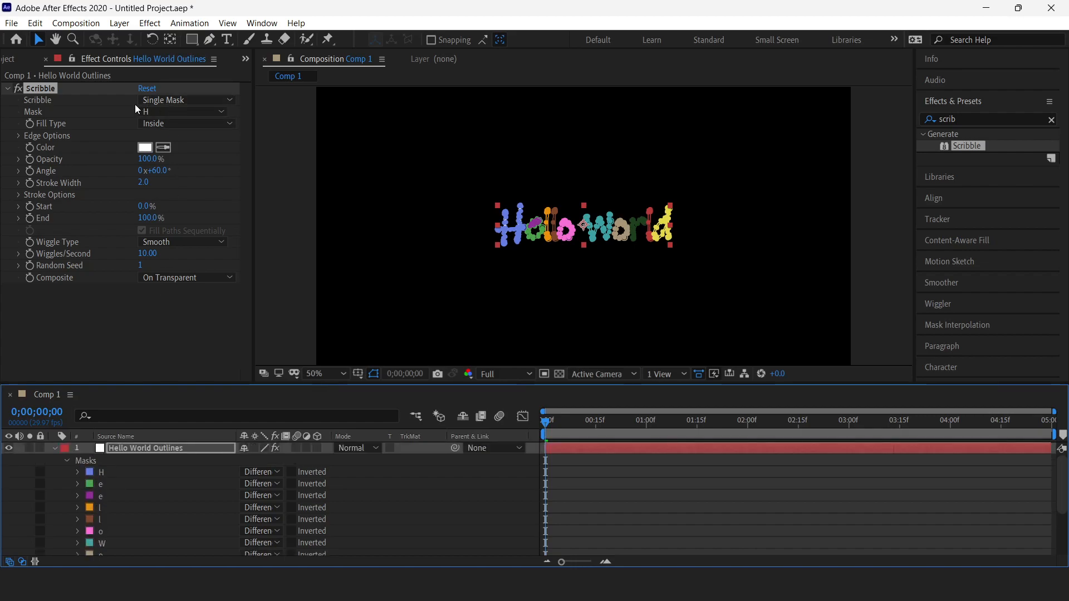
left_click(186, 100)
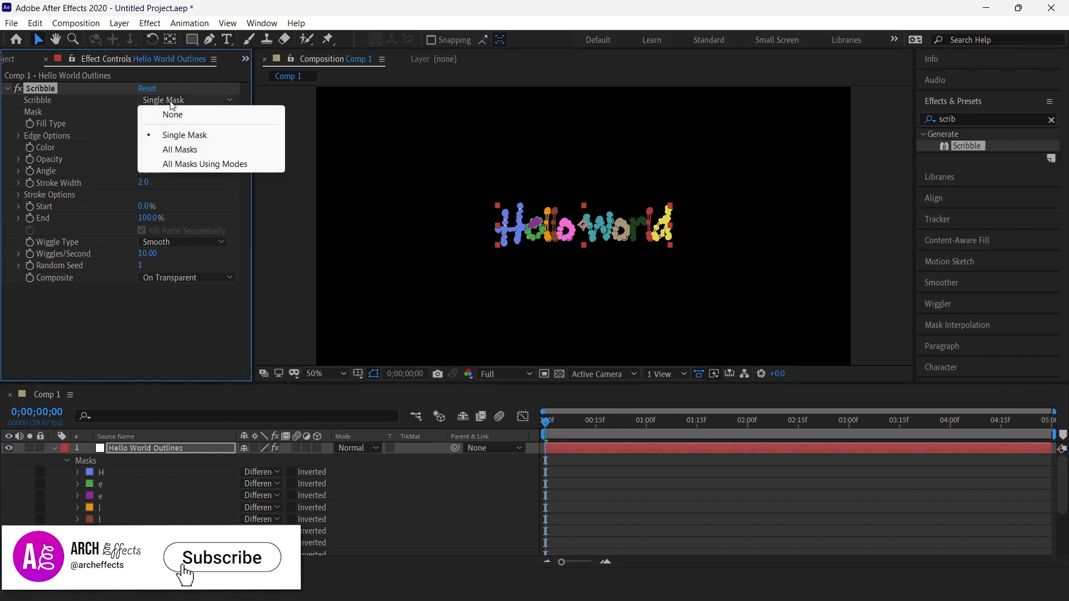
left_click(181, 150)
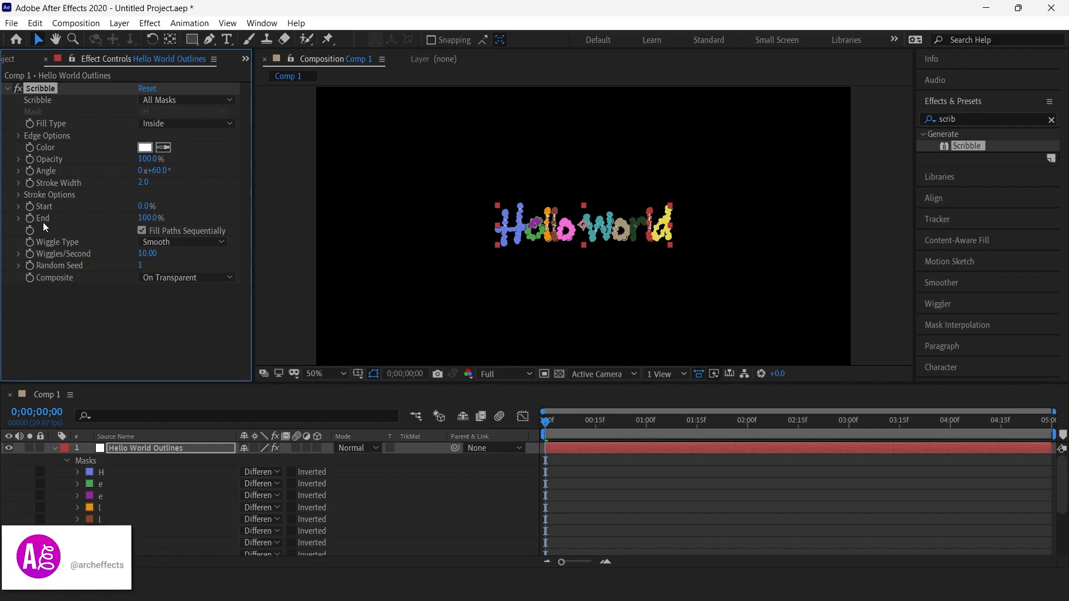
left_click(146, 217)
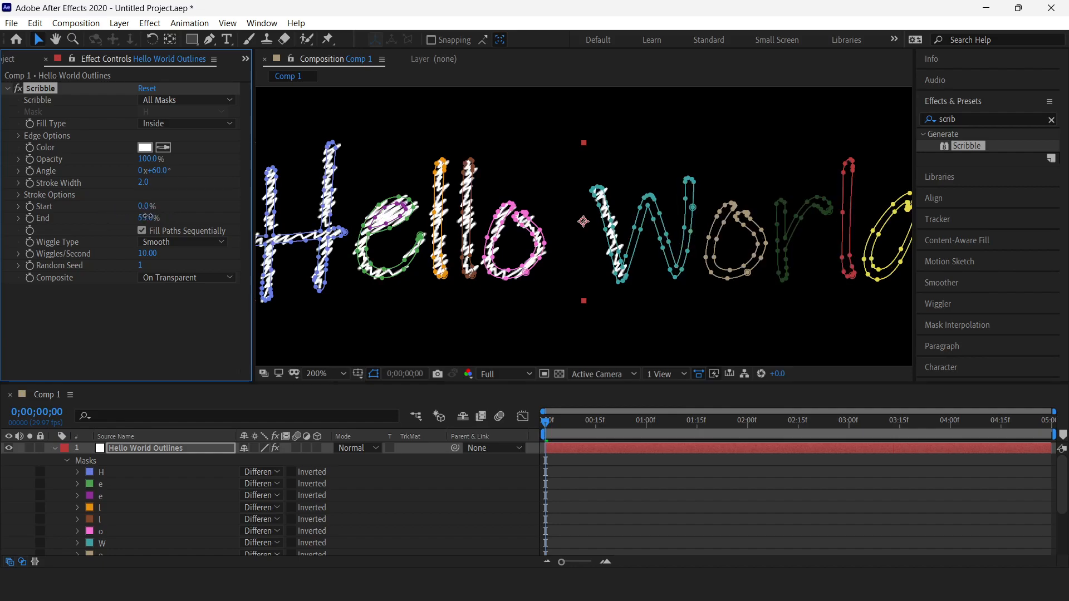
- Re-select All Masks in the Scribble mask dropdown so every letter is hatched
left_click(186, 99)
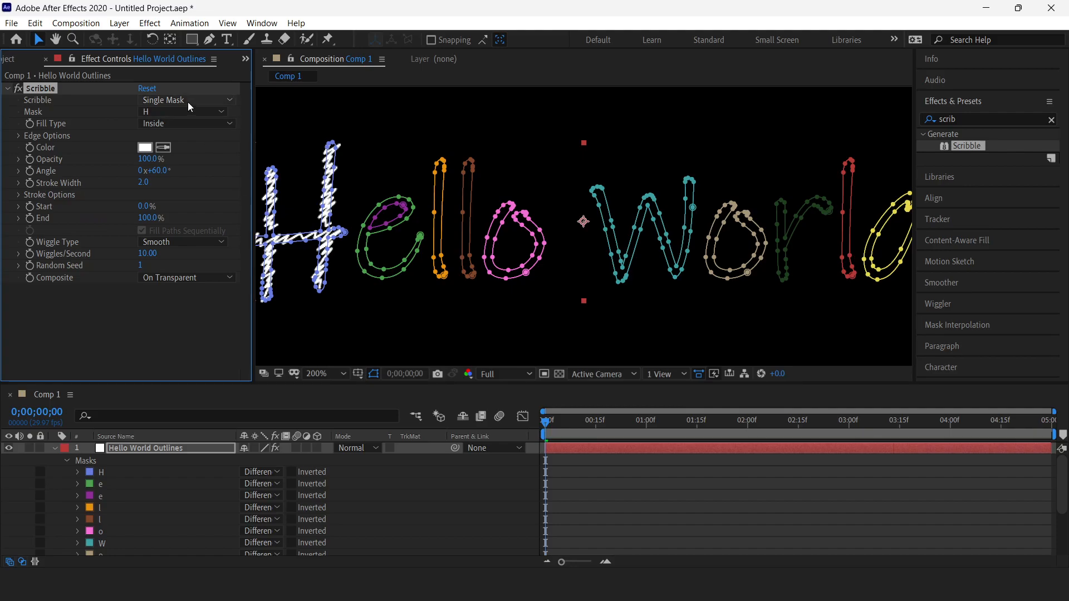
left_click(184, 99)
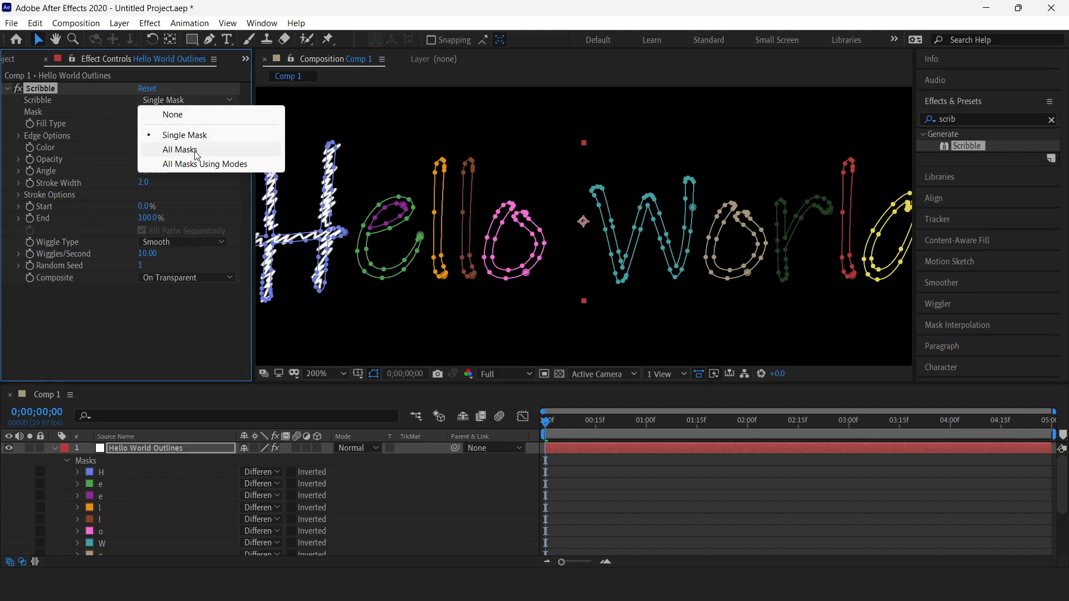
left_click(181, 149)
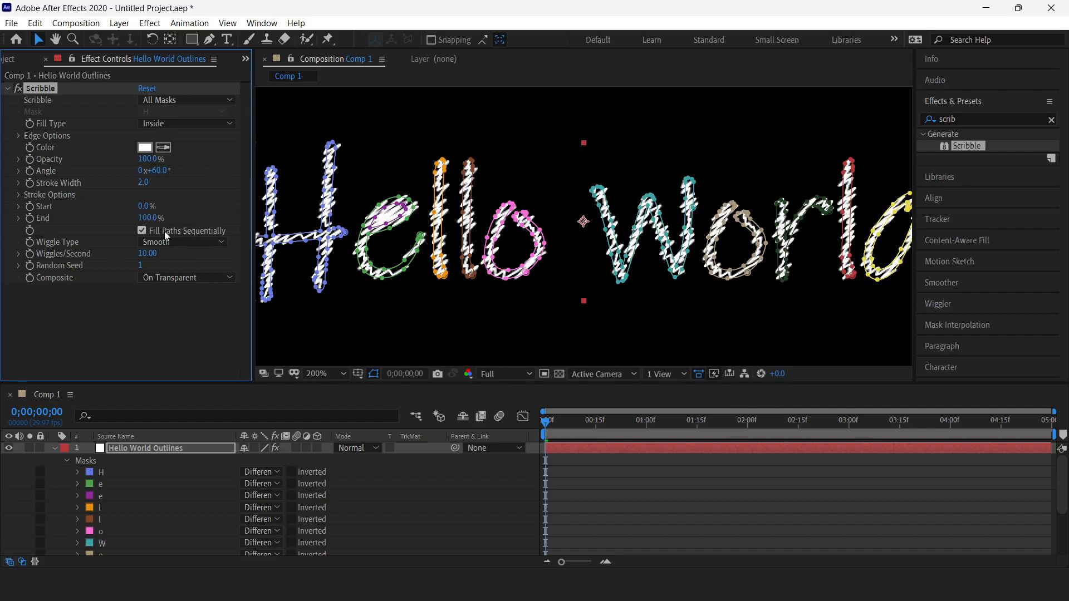
left_click(603, 419)
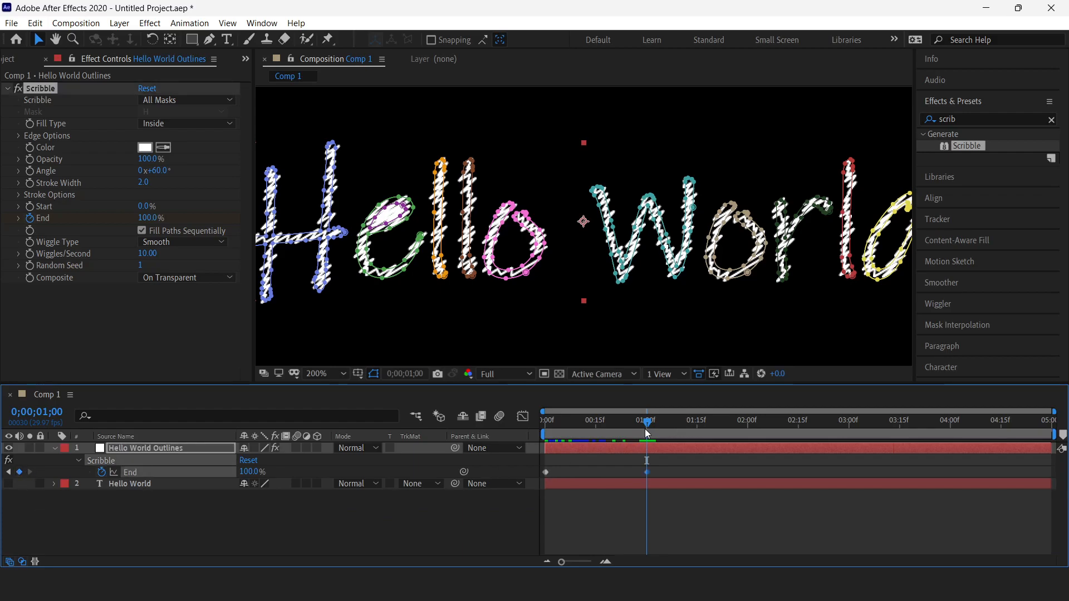
mouse_move(10, 472)
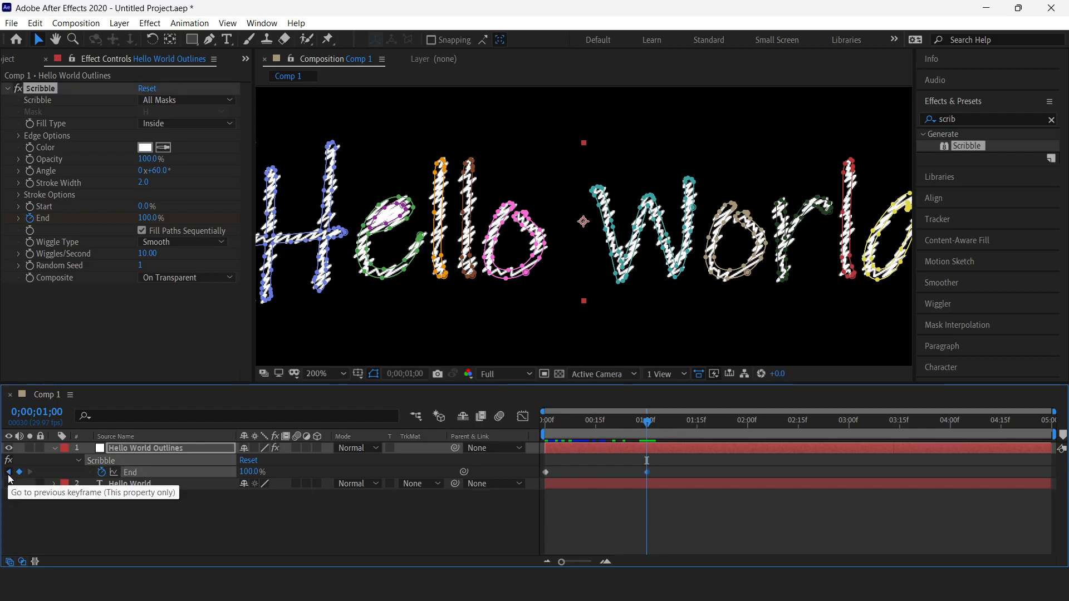
- Step back to the first End keyframe at 0:00 and play back the partly drawn letters
left_click(9, 472)
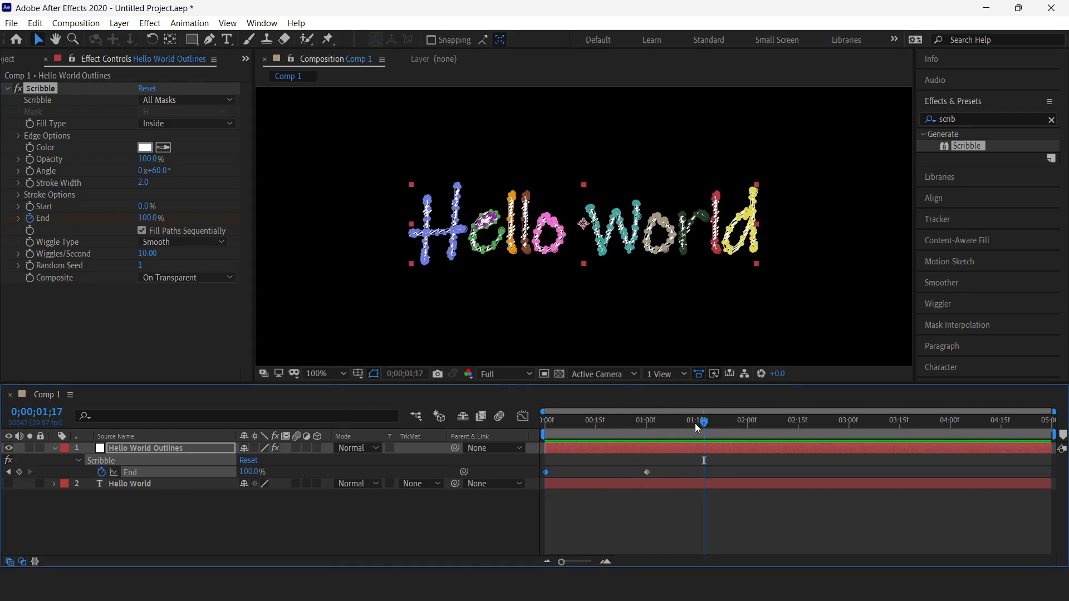
left_click(594, 420)
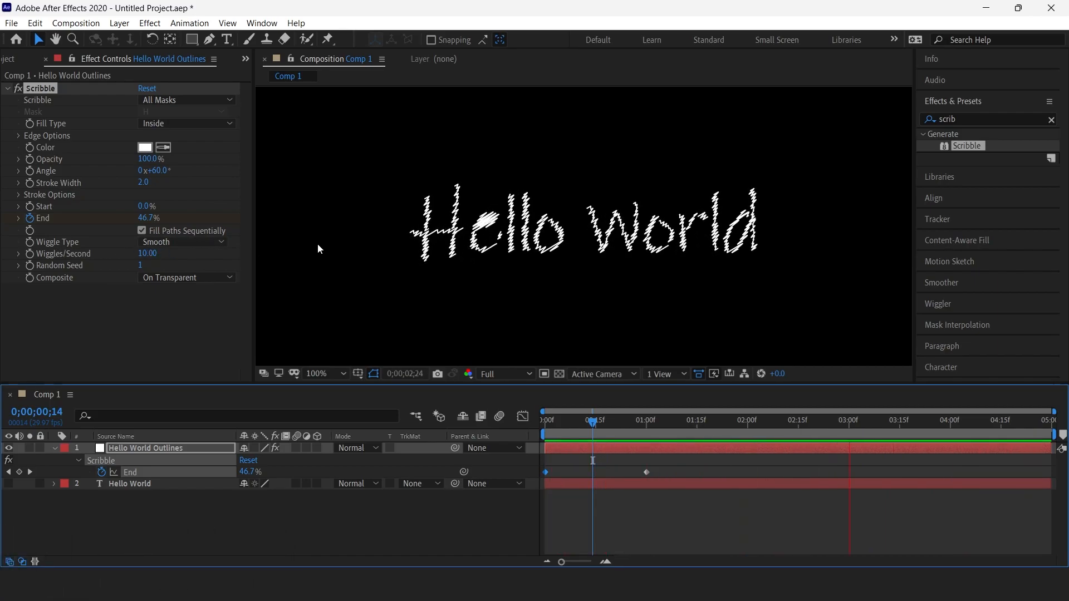
- Try a Static wiggle type for the Scribble, then set it to Jumpy
left_click(183, 242)
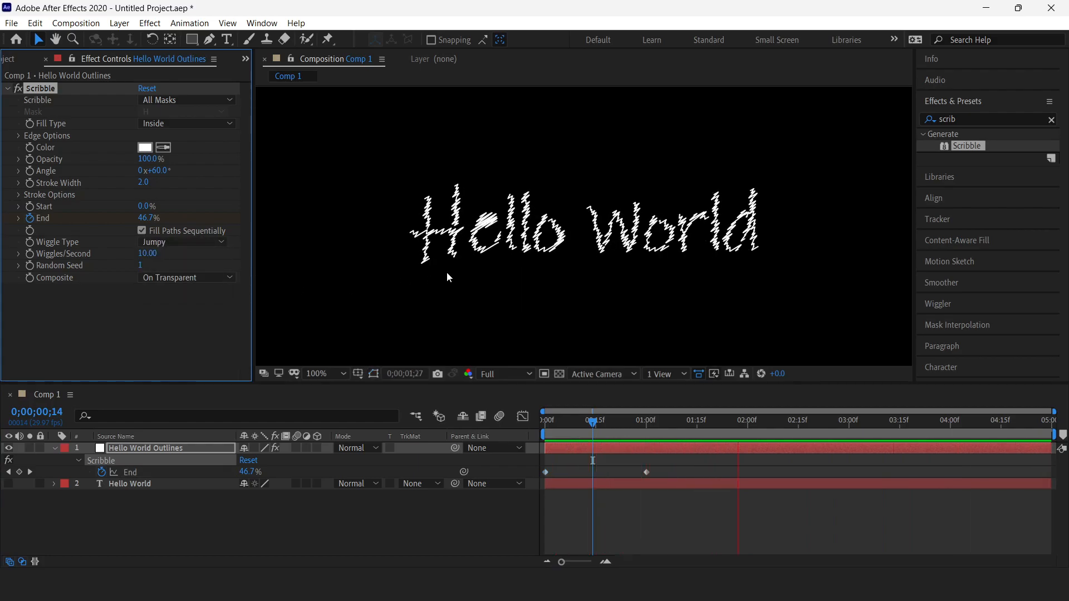
left_click(182, 242)
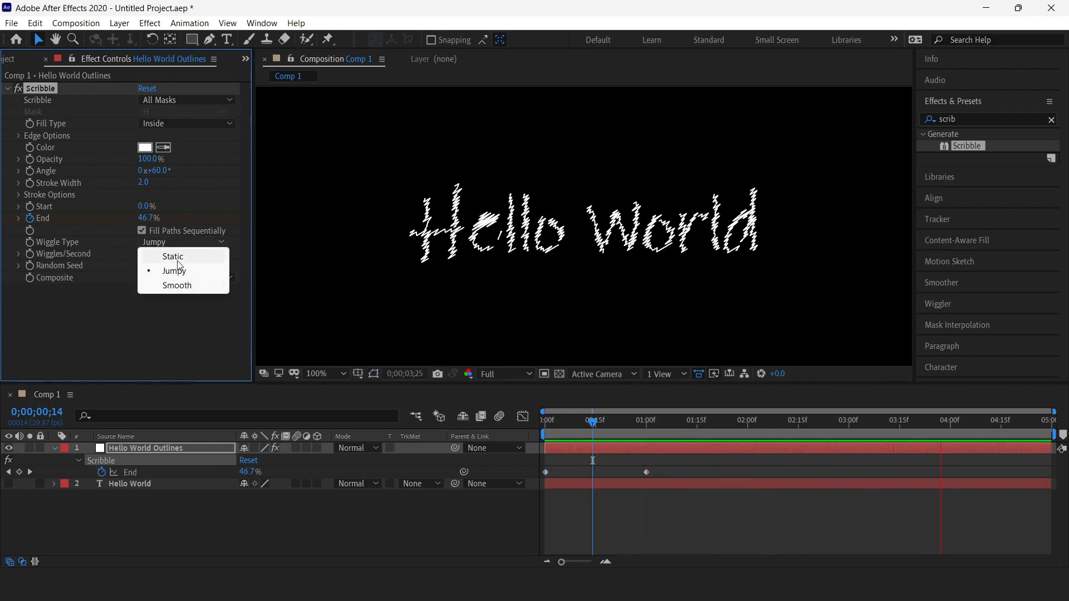
left_click(172, 256)
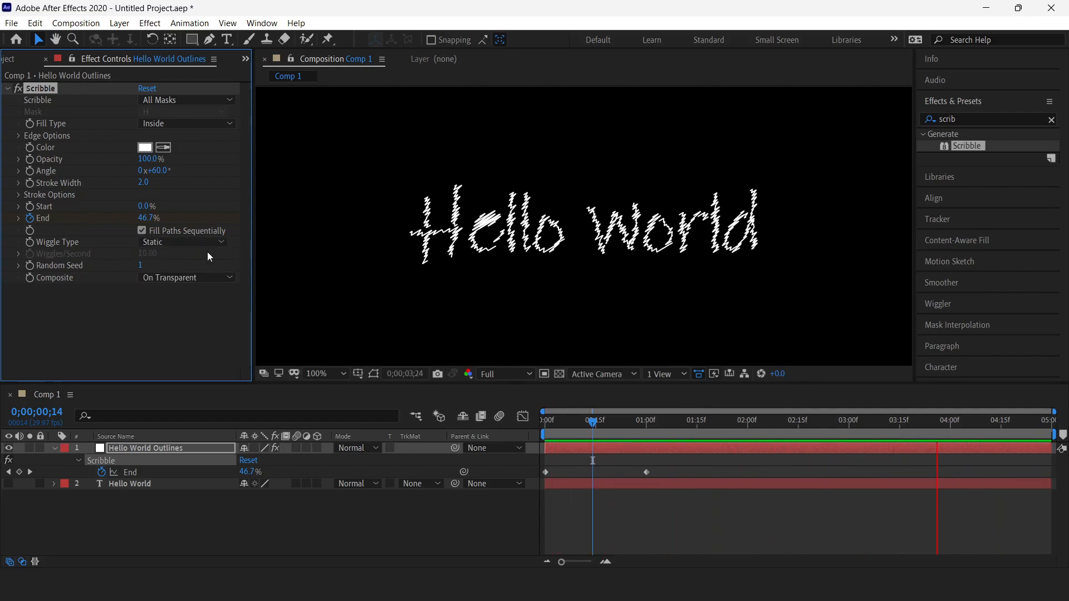
left_click(184, 241)
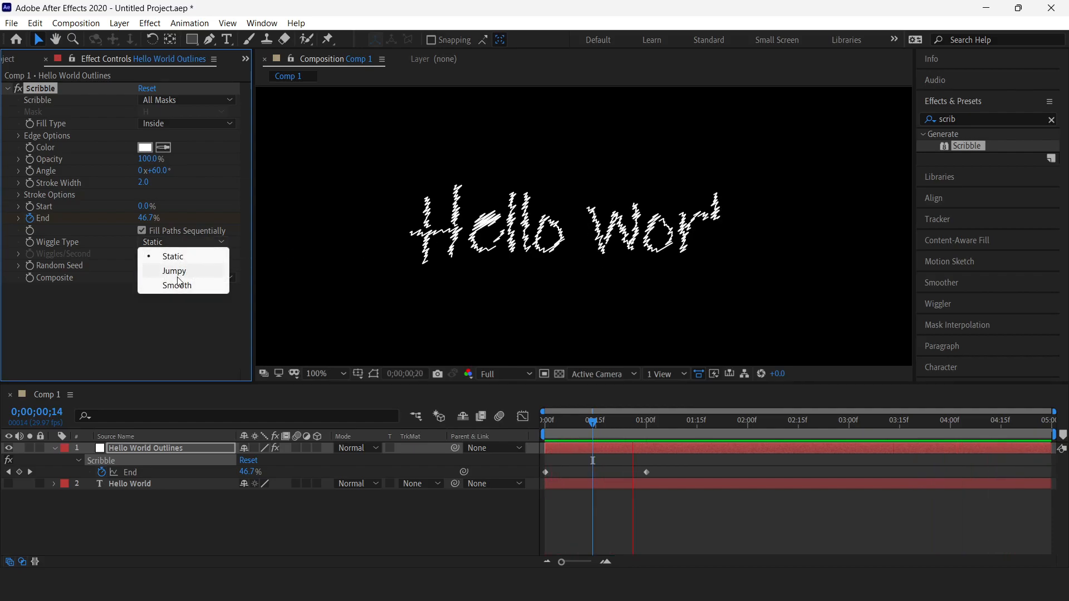
left_click(175, 271)
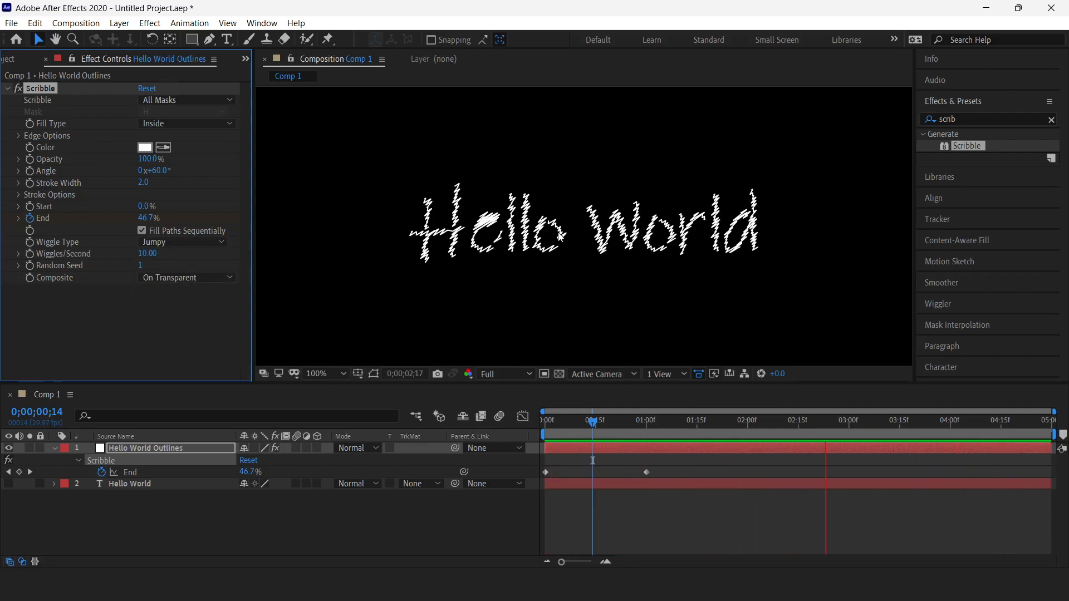